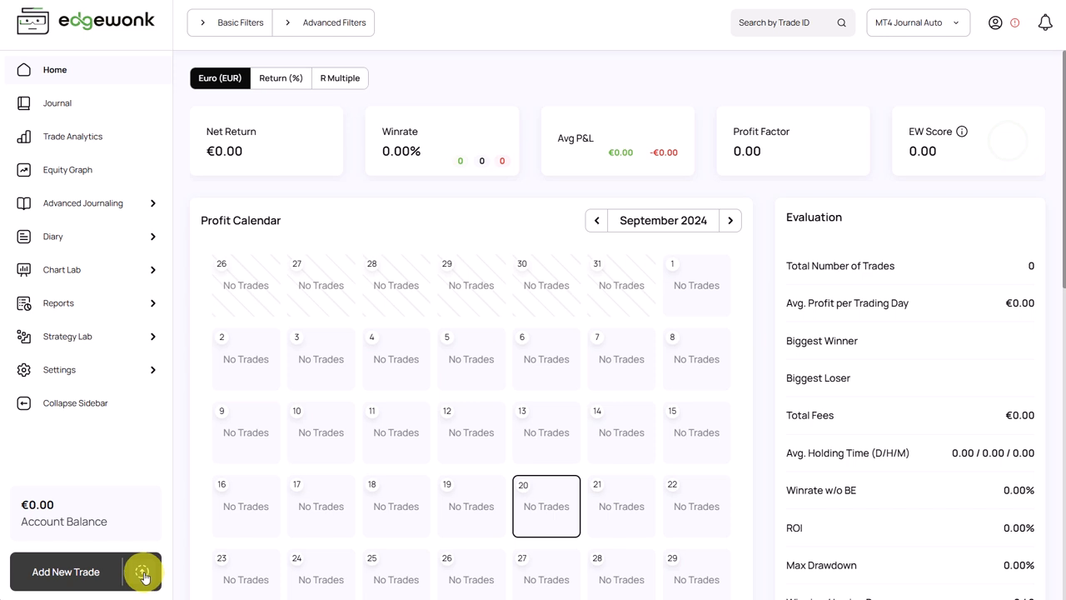
Begin an import with the Metatrader 4 / 5 (Auto) importer and Default Setup, revealing the FTP details
left_click(141, 571)
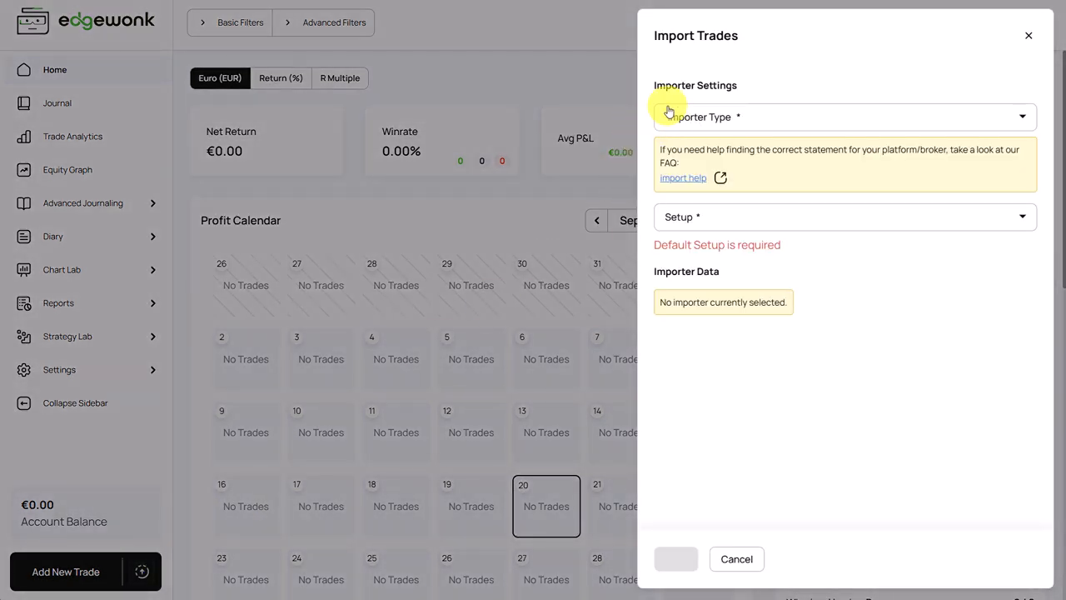
mouse_move(716, 116)
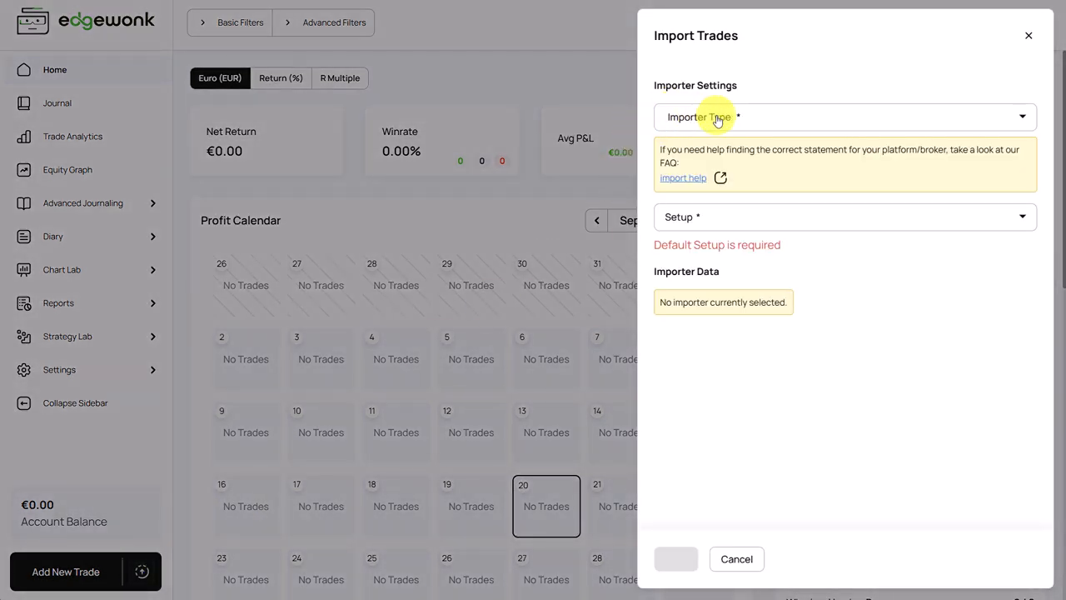
left_click(842, 117)
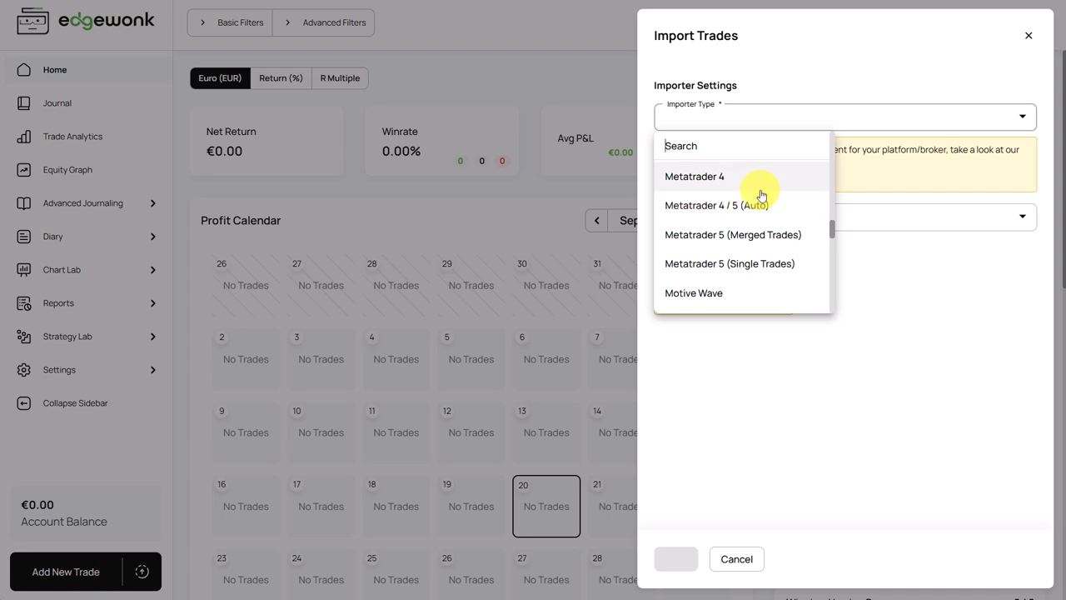
left_click(716, 205)
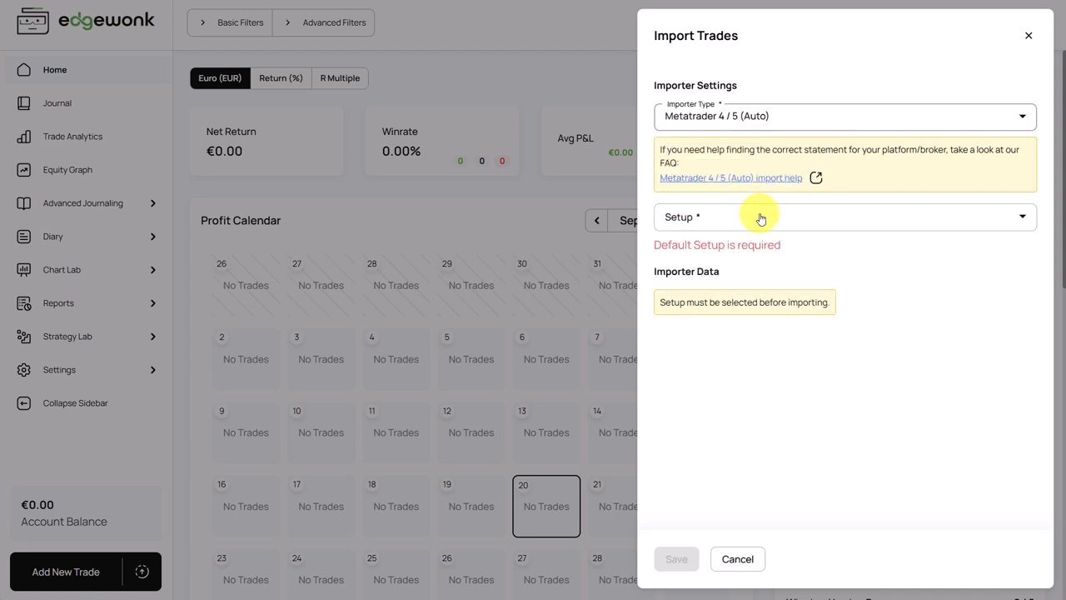
left_click(844, 216)
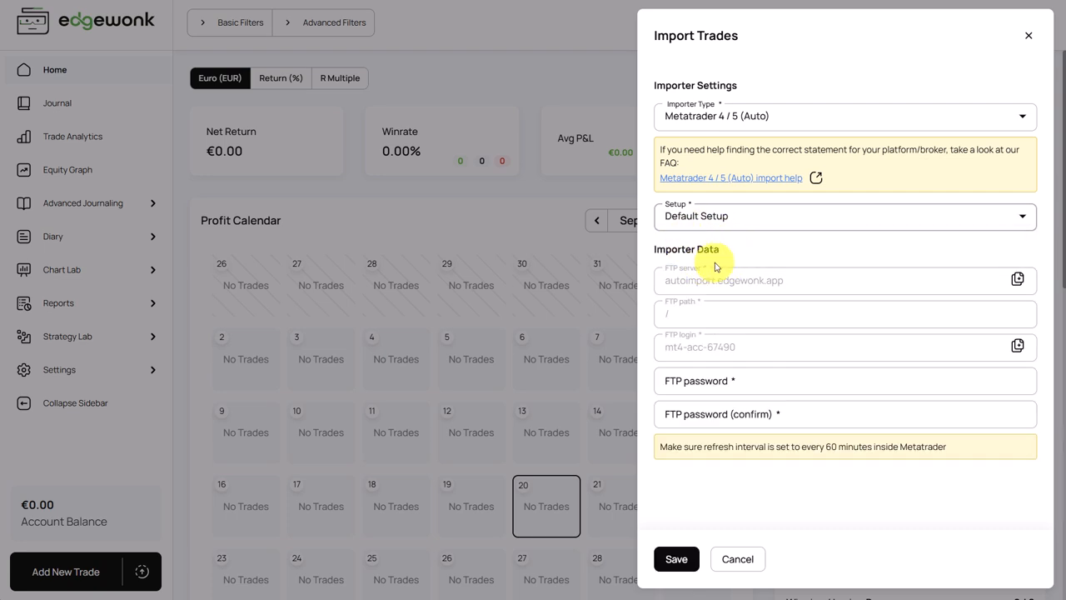
mouse_move(826, 260)
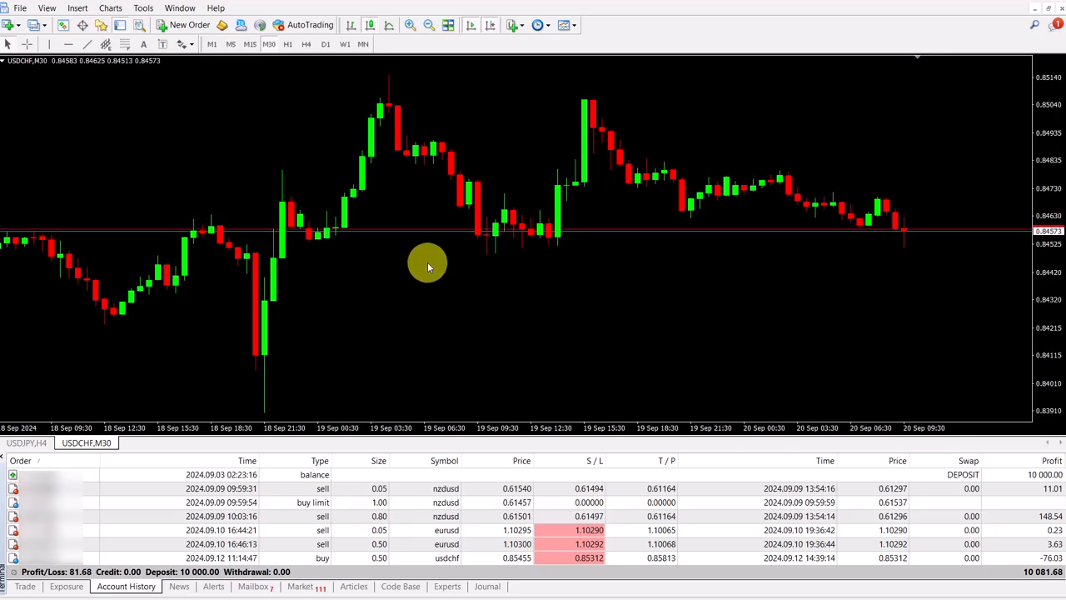
mouse_move(337, 241)
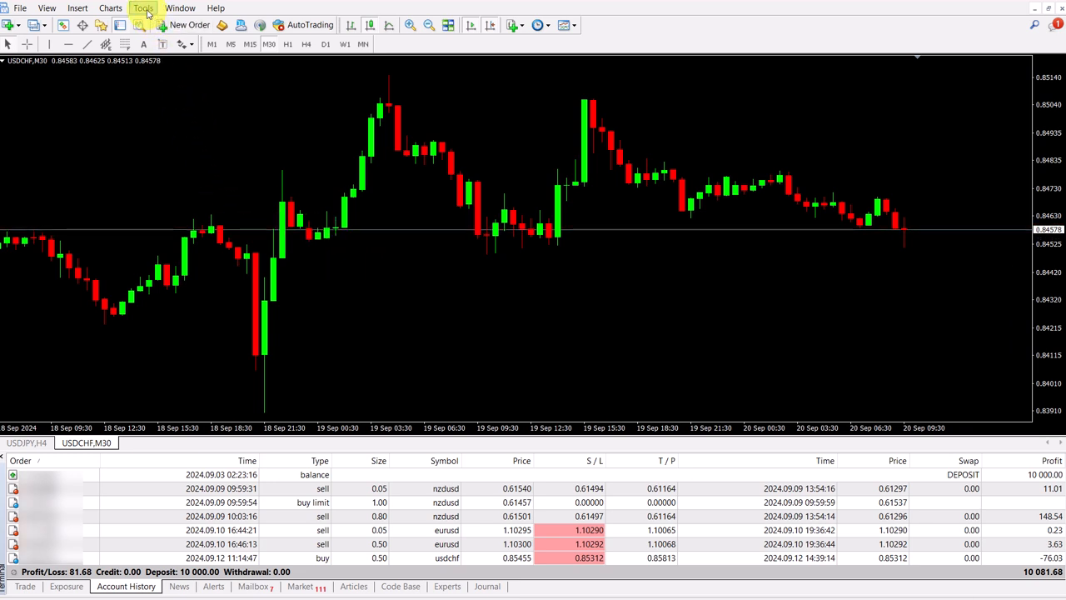
Reach MetaTrader 4's Options via the Tools menu
left_click(143, 7)
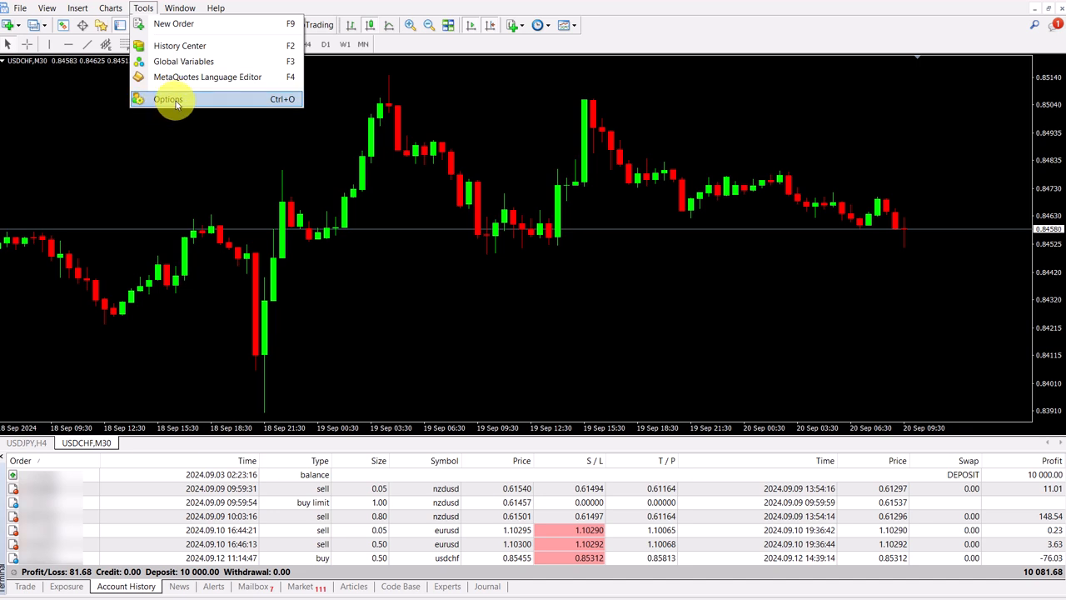
left_click(166, 100)
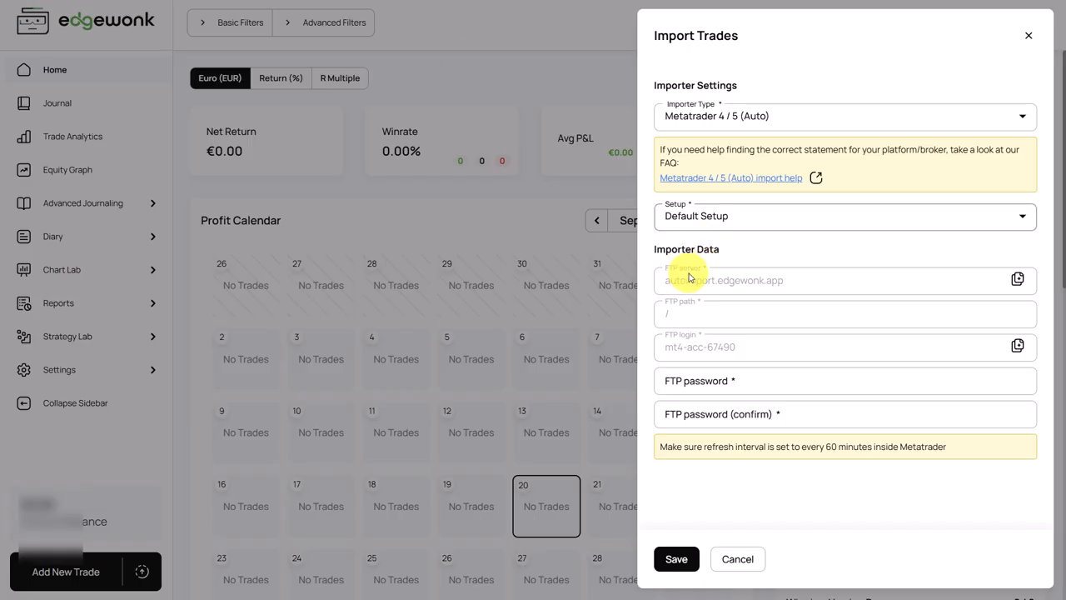
mouse_move(1017, 280)
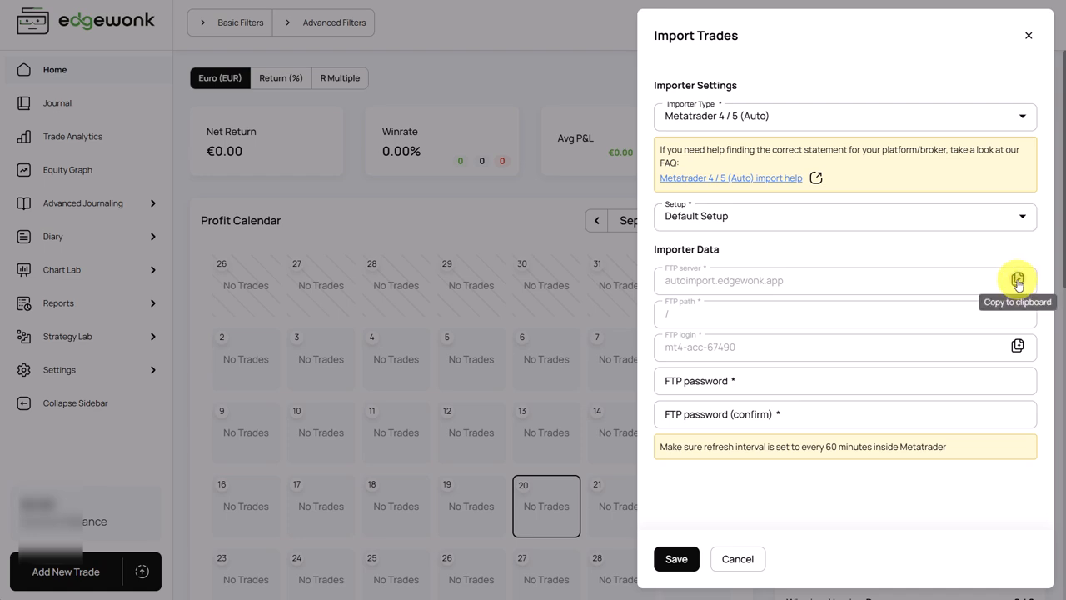
Copy the FTP server address autoimport.edgewonk.app to the clipboard
left_click(1016, 280)
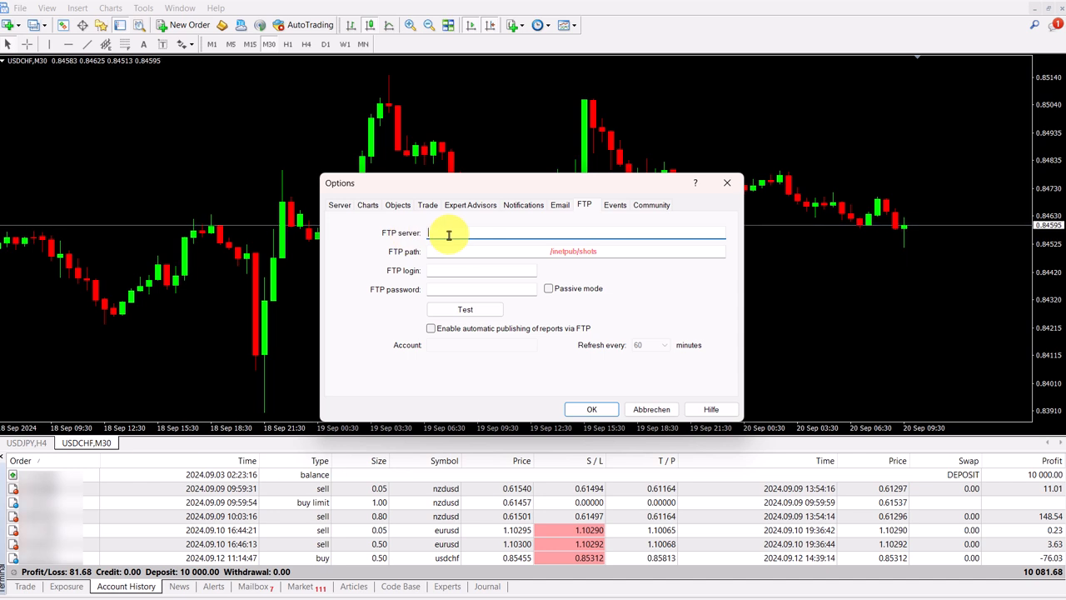
Enter autoimport.edgewonk.app as the FTP server in MetaTrader 4's FTP settings
type("autoimport.edgewonk.app")
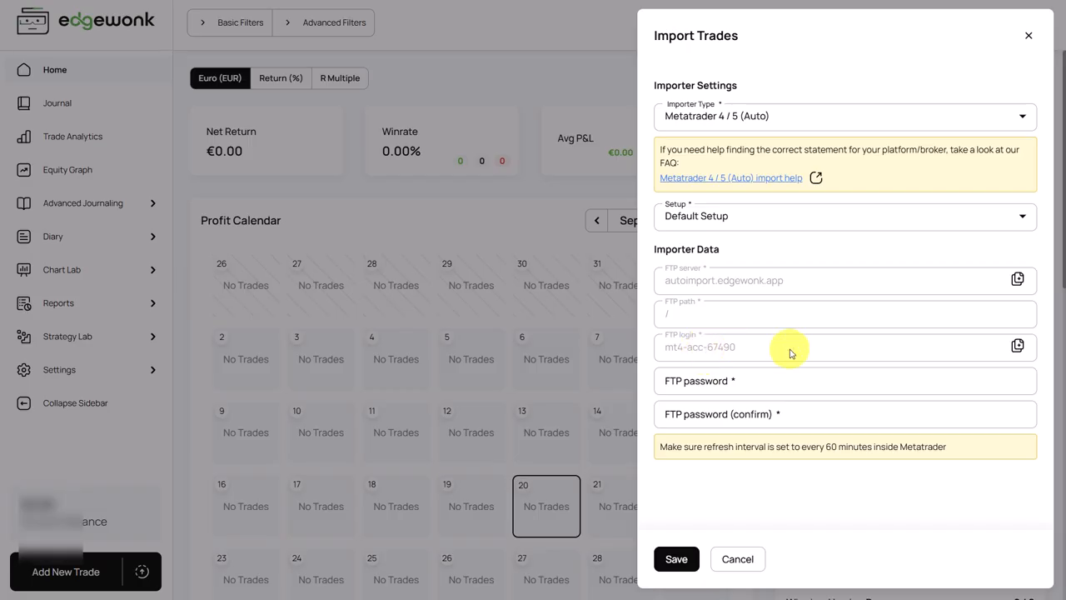
Copy the FTP login from Edgewonk's import details to the clipboard
left_click(1016, 345)
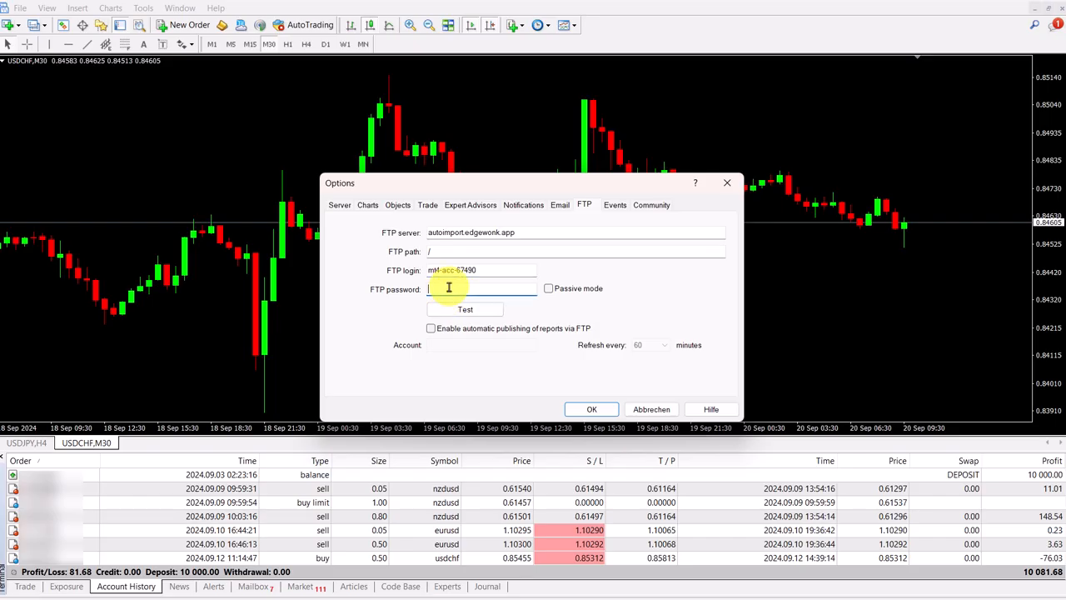
Enter the FTP password, enable passive mode and automatic publishing for the trading account, refreshing every 60 minutes
type("password")
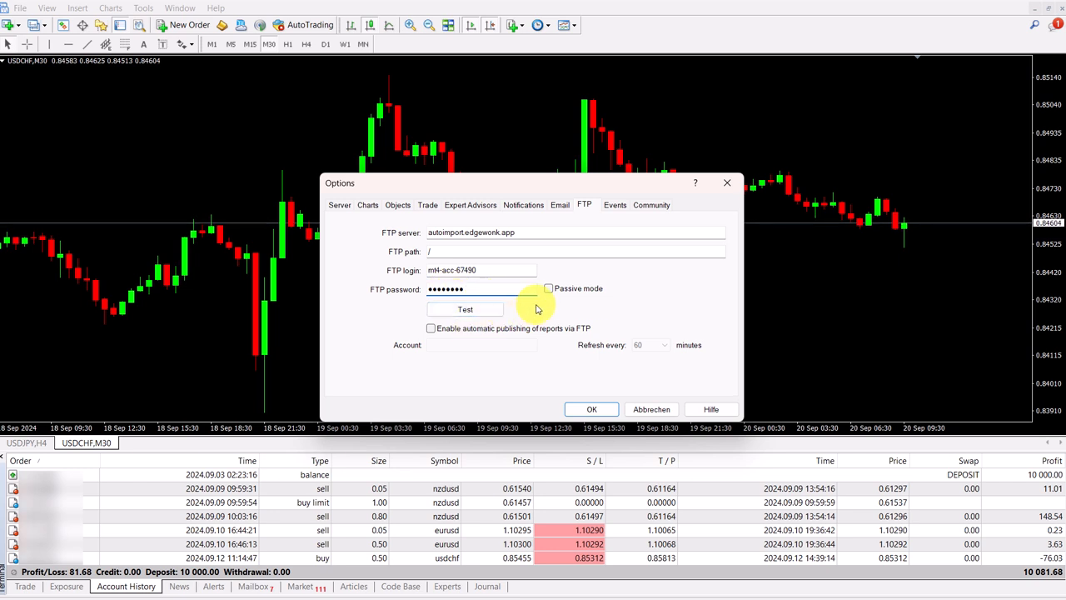
left_click(548, 288)
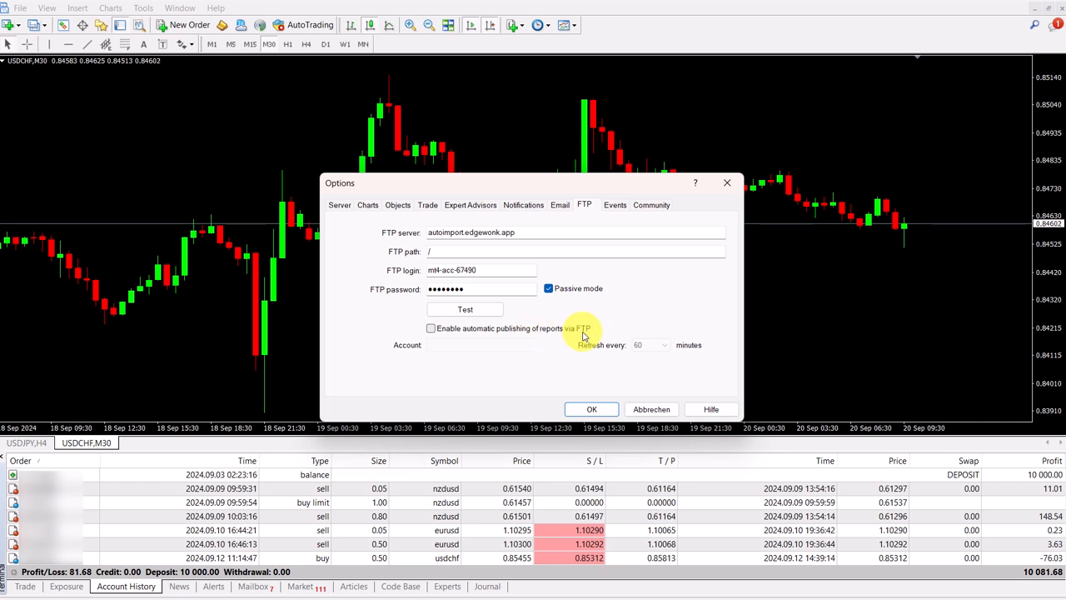
left_click(432, 326)
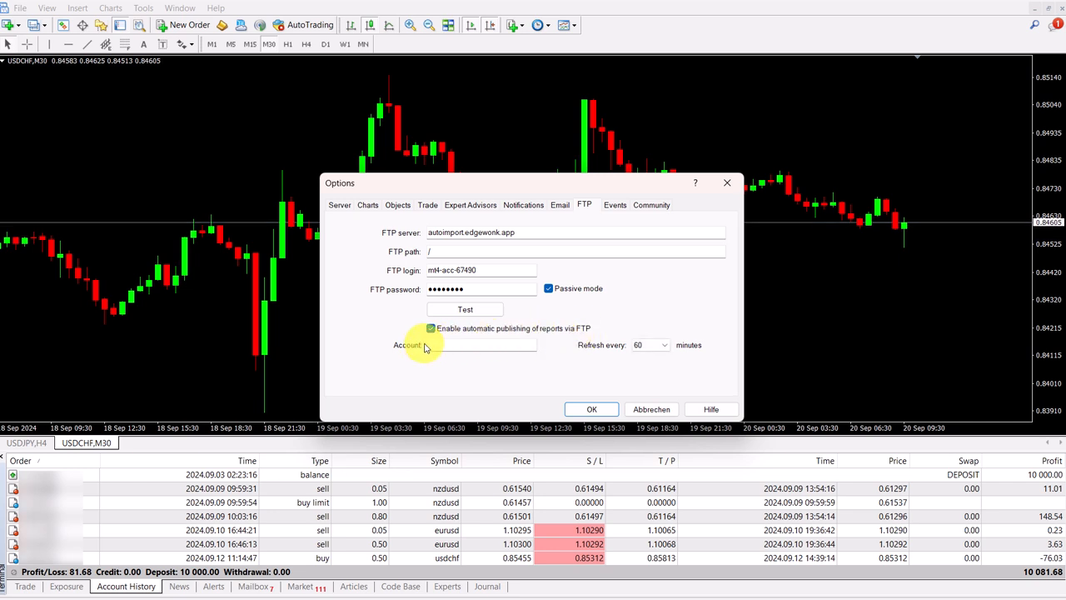
left_click(431, 327)
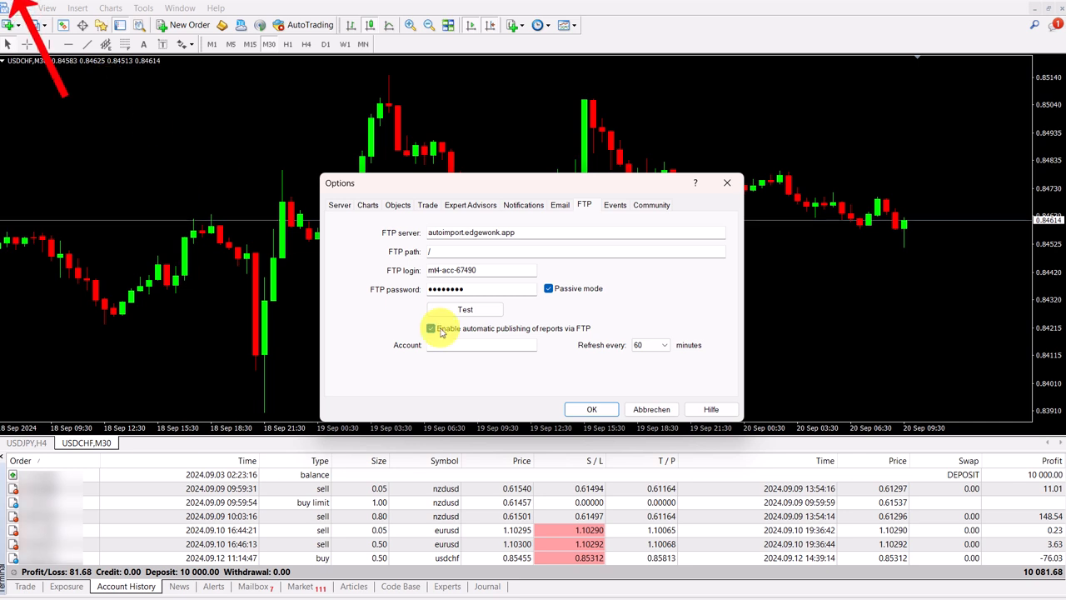
left_click(430, 326)
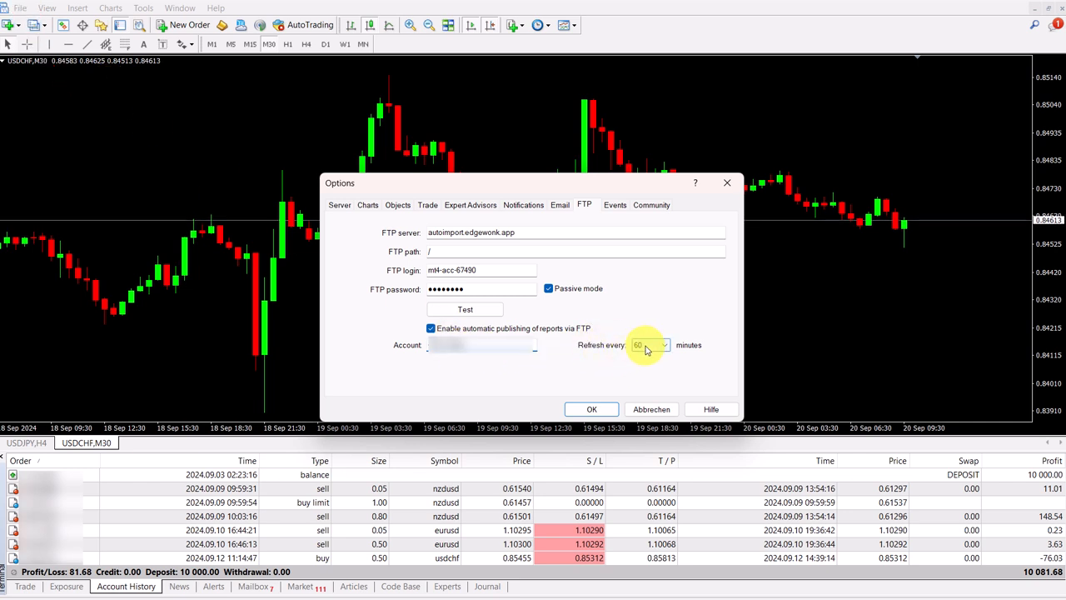
left_click(663, 345)
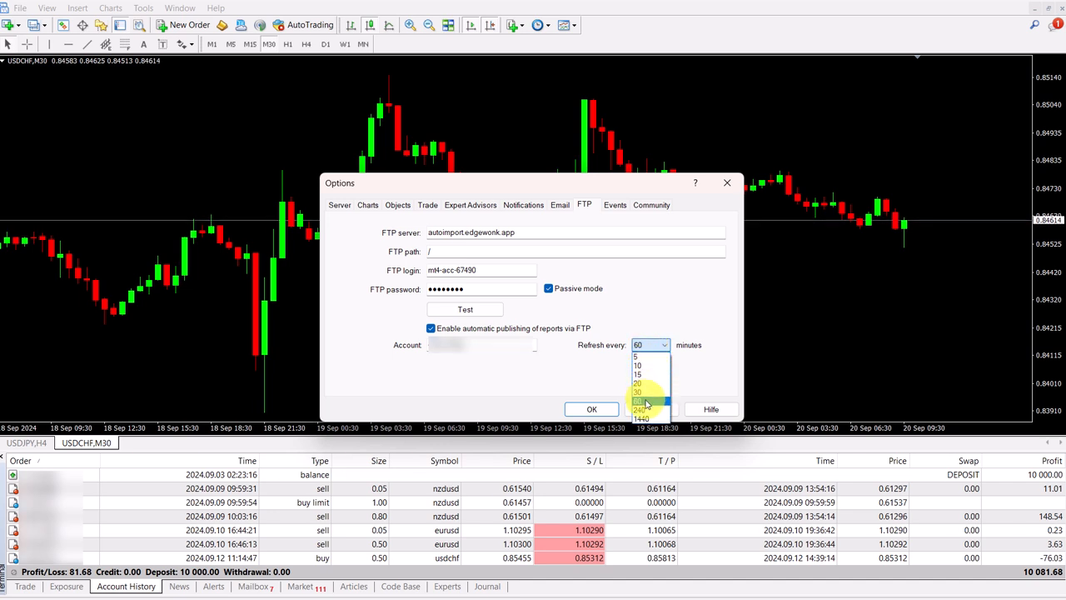
left_click(638, 400)
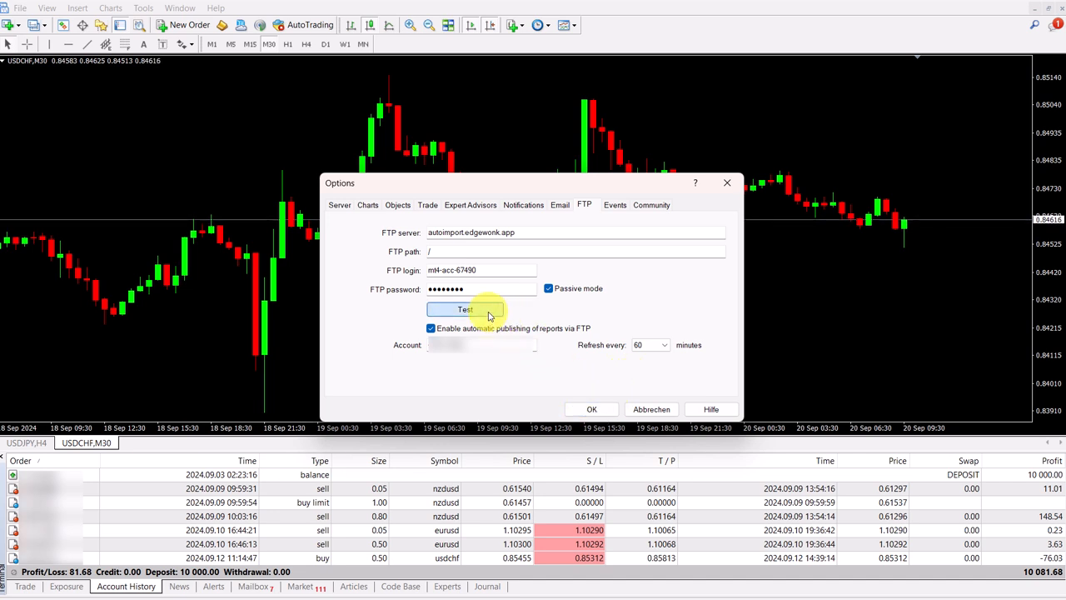
Run the FTP test, confirm the report was queued, and save the settings with OK
left_click(465, 308)
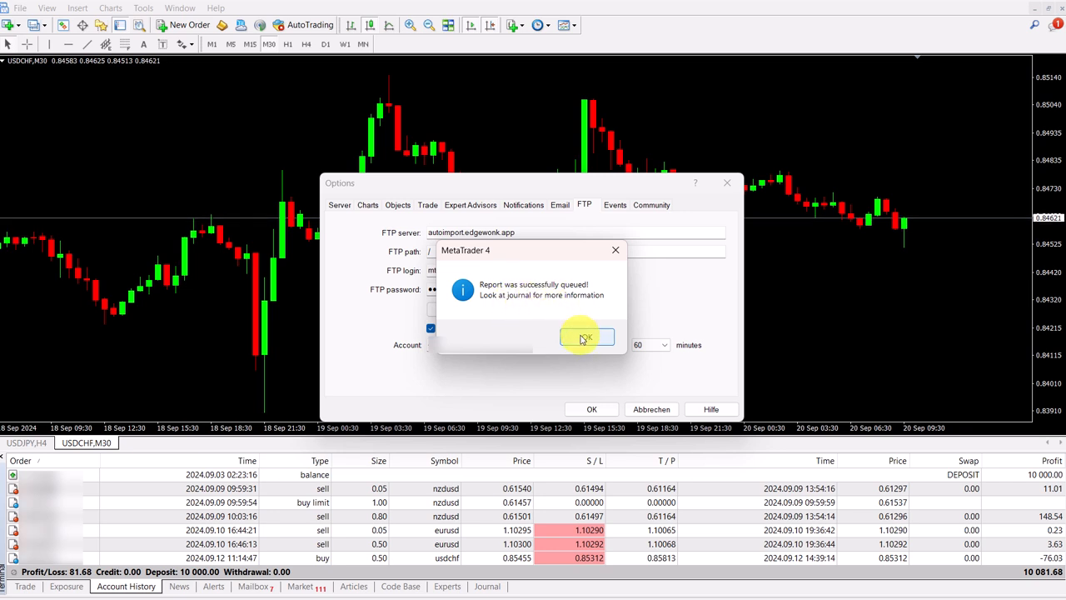
left_click(586, 336)
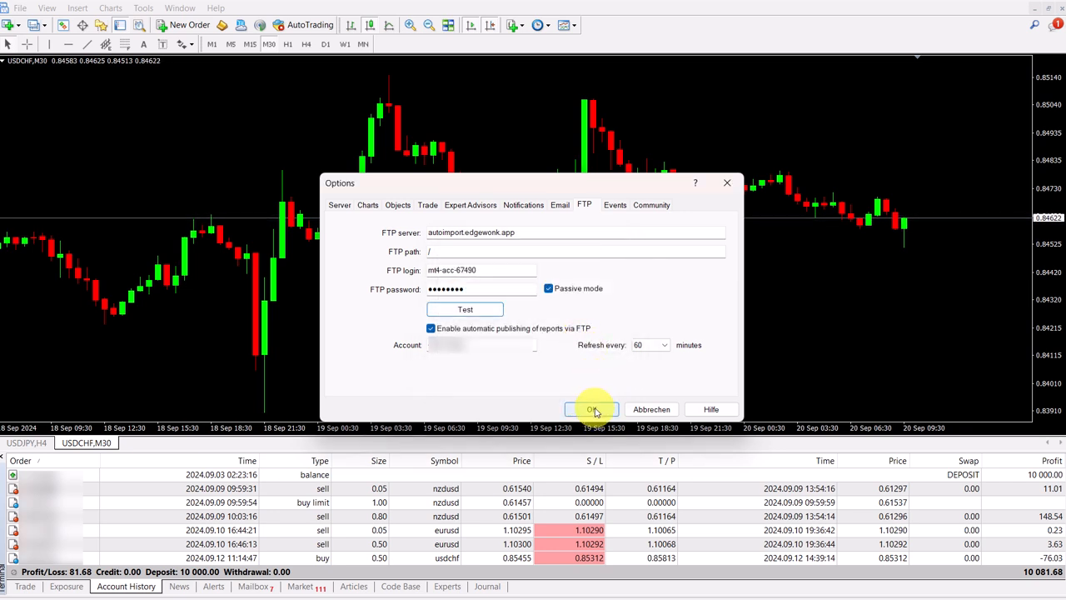
left_click(591, 410)
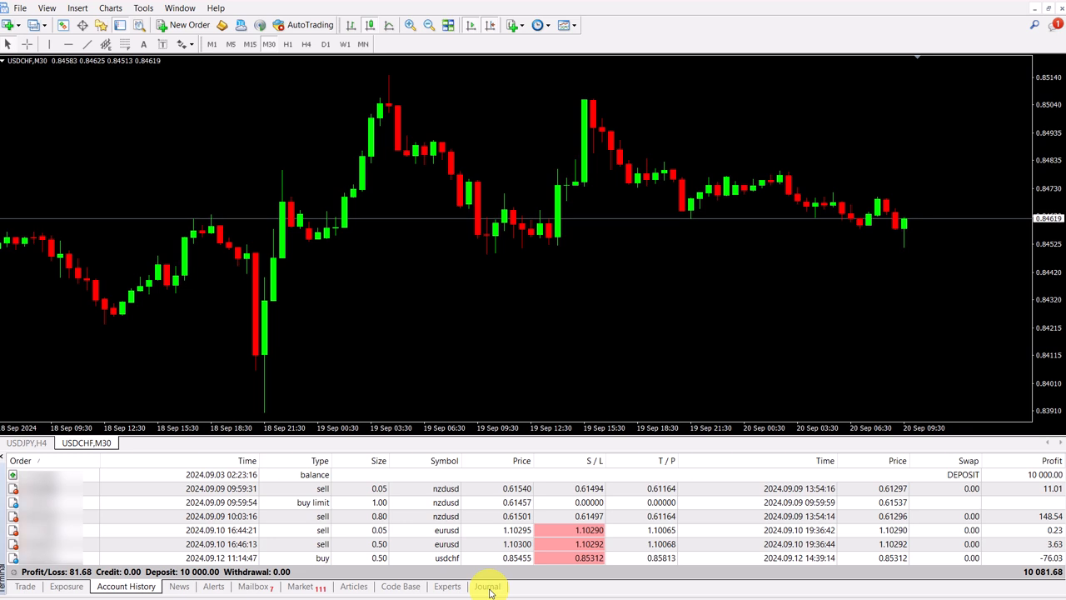
left_click(486, 586)
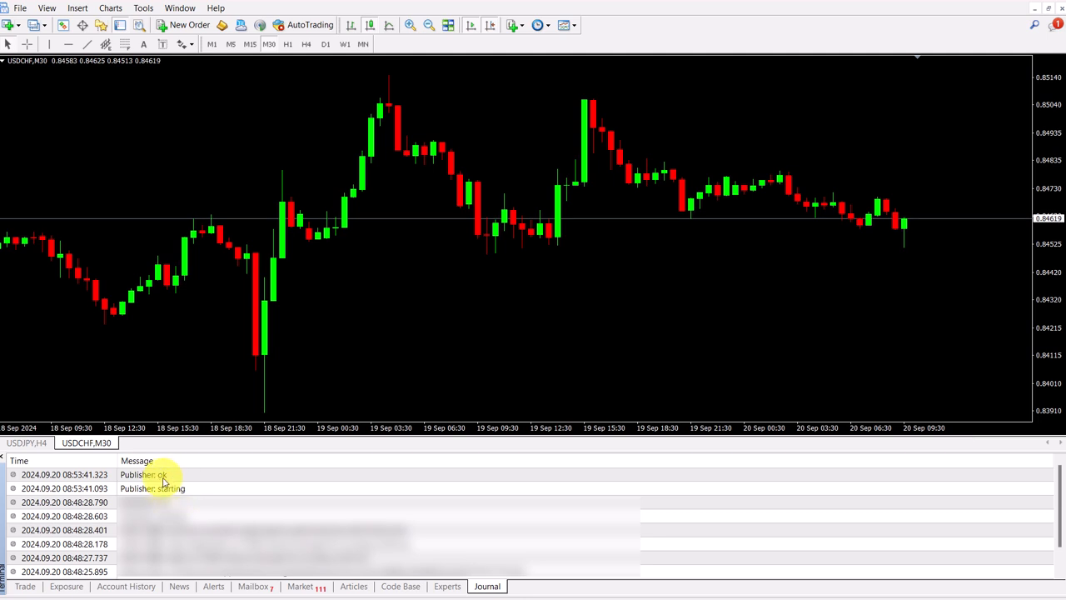
left_click(125, 586)
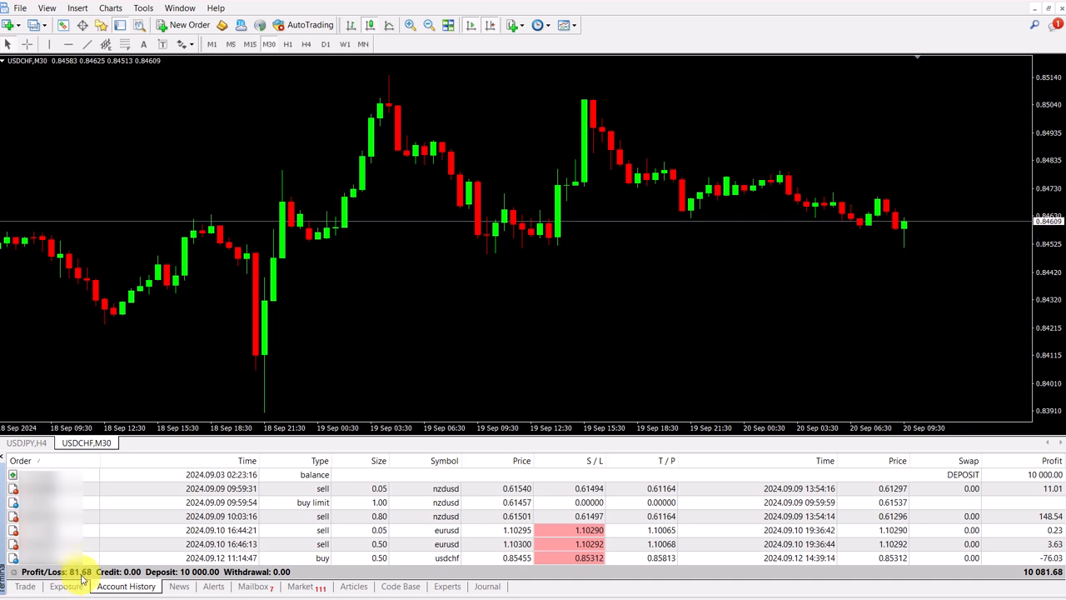
mouse_move(1019, 579)
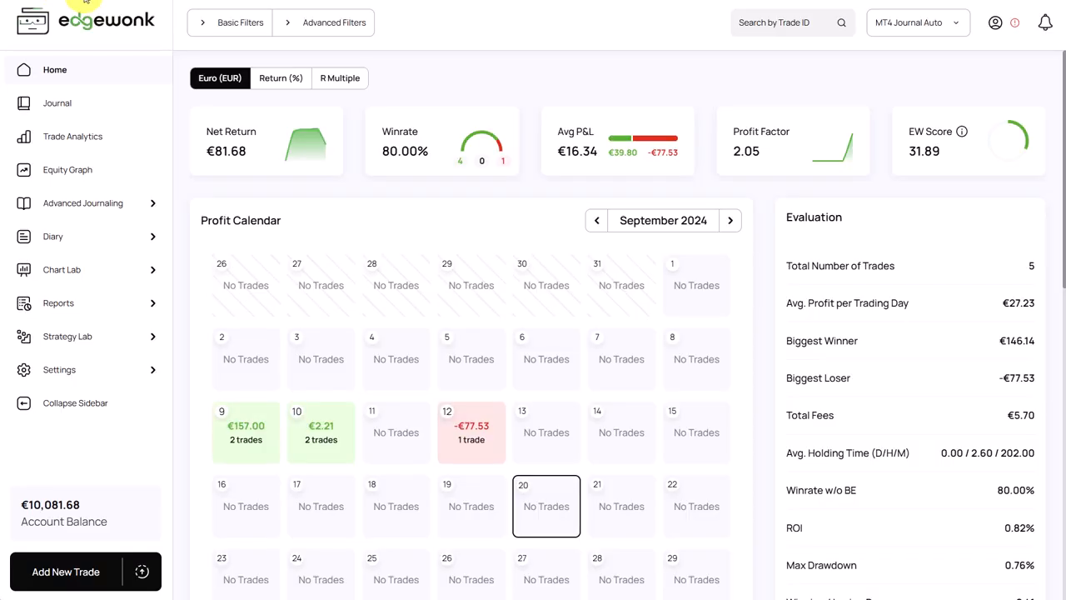
mouse_move(223, 170)
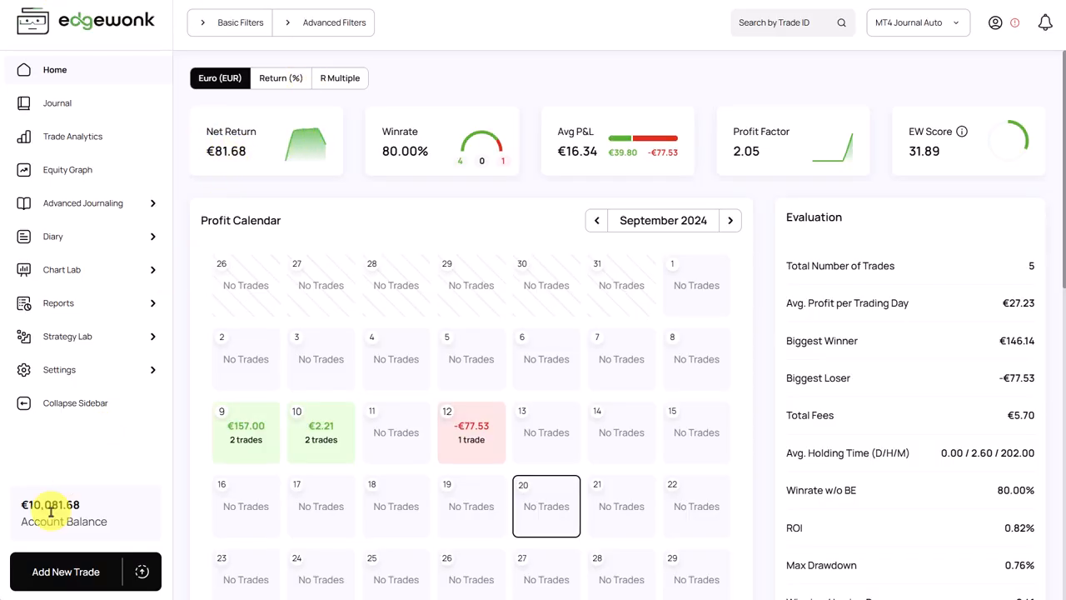
Switch to the Journal listing the five trades imported from MetaTrader 4
left_click(56, 103)
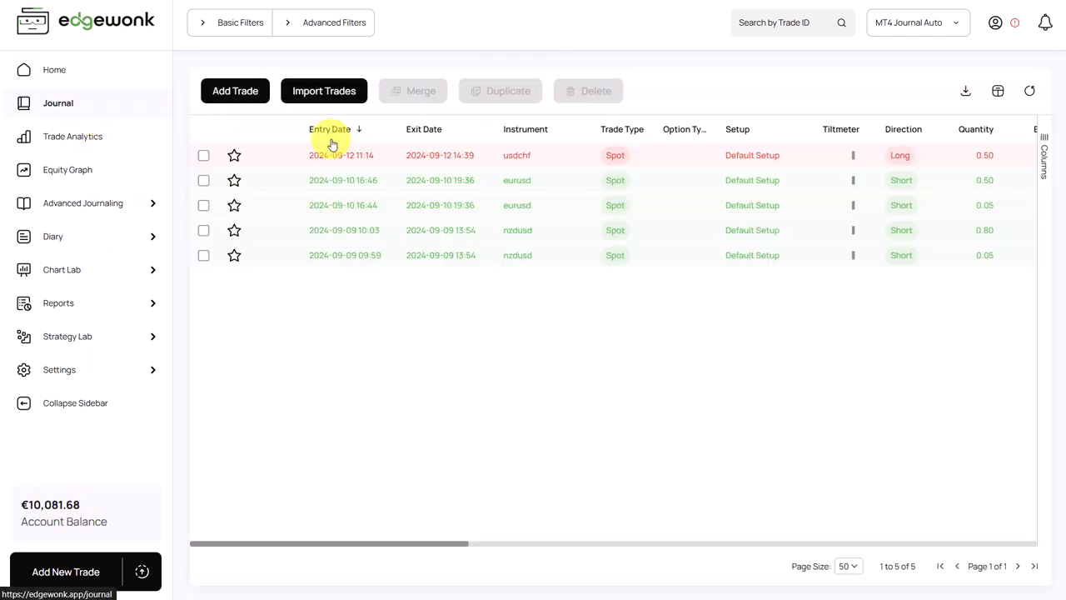